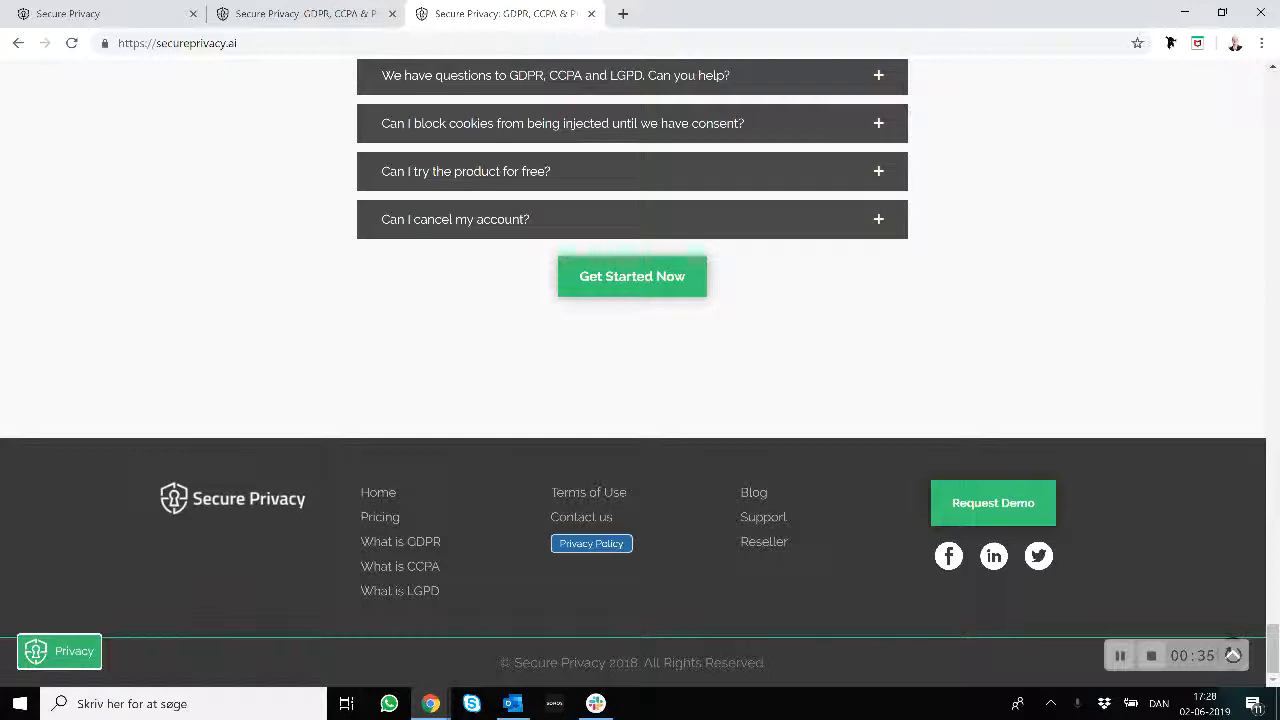
Open and scroll through the website's privacy policy popup.
left_click(591, 543)
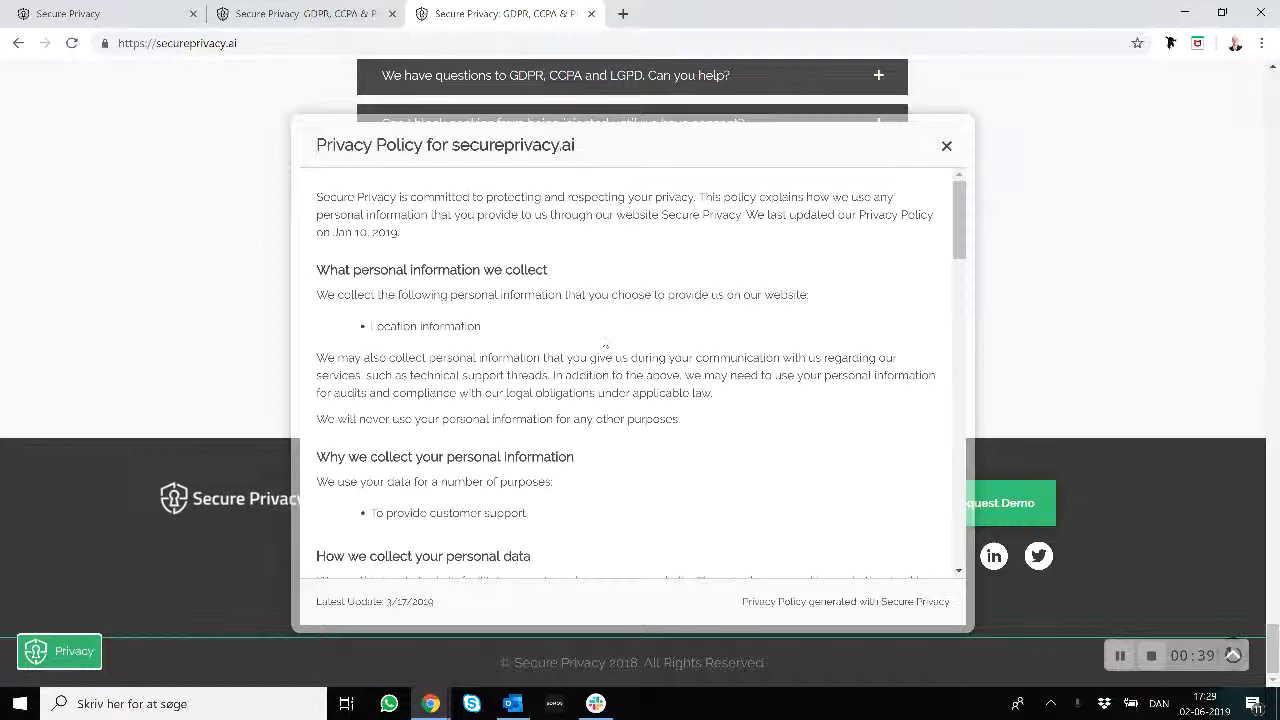
scroll("down", 3)
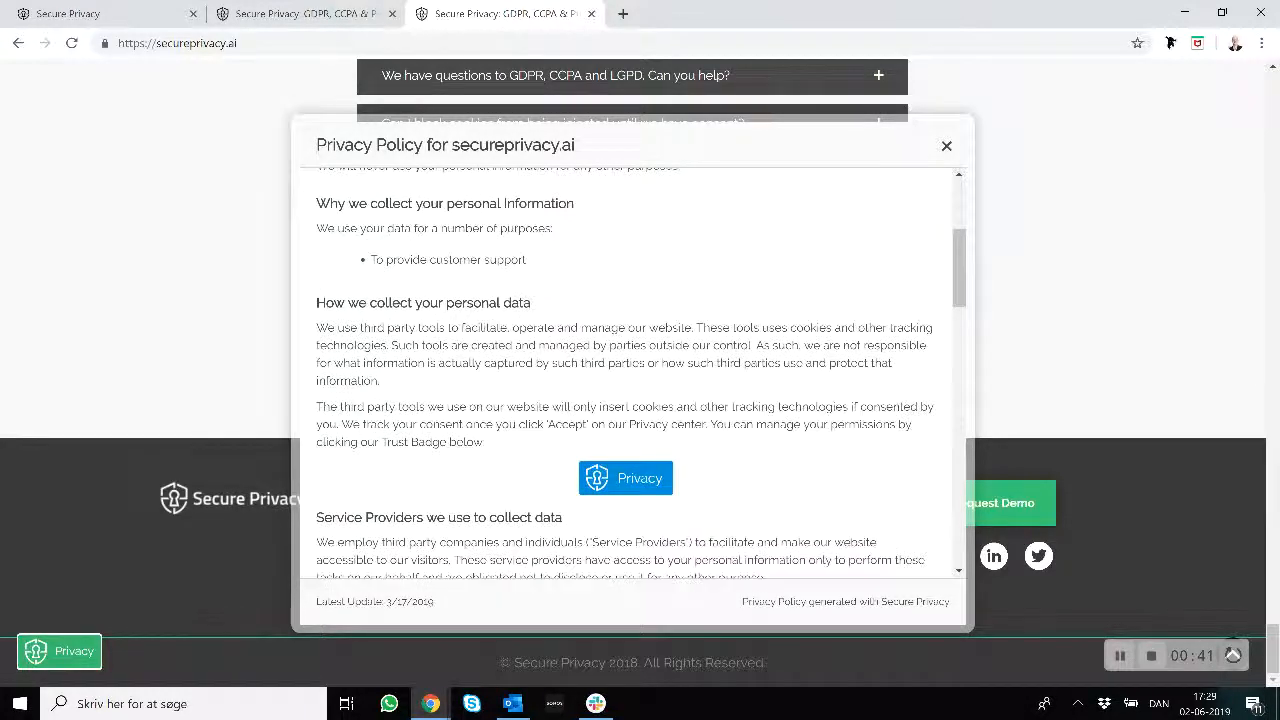
scroll("down", 3)
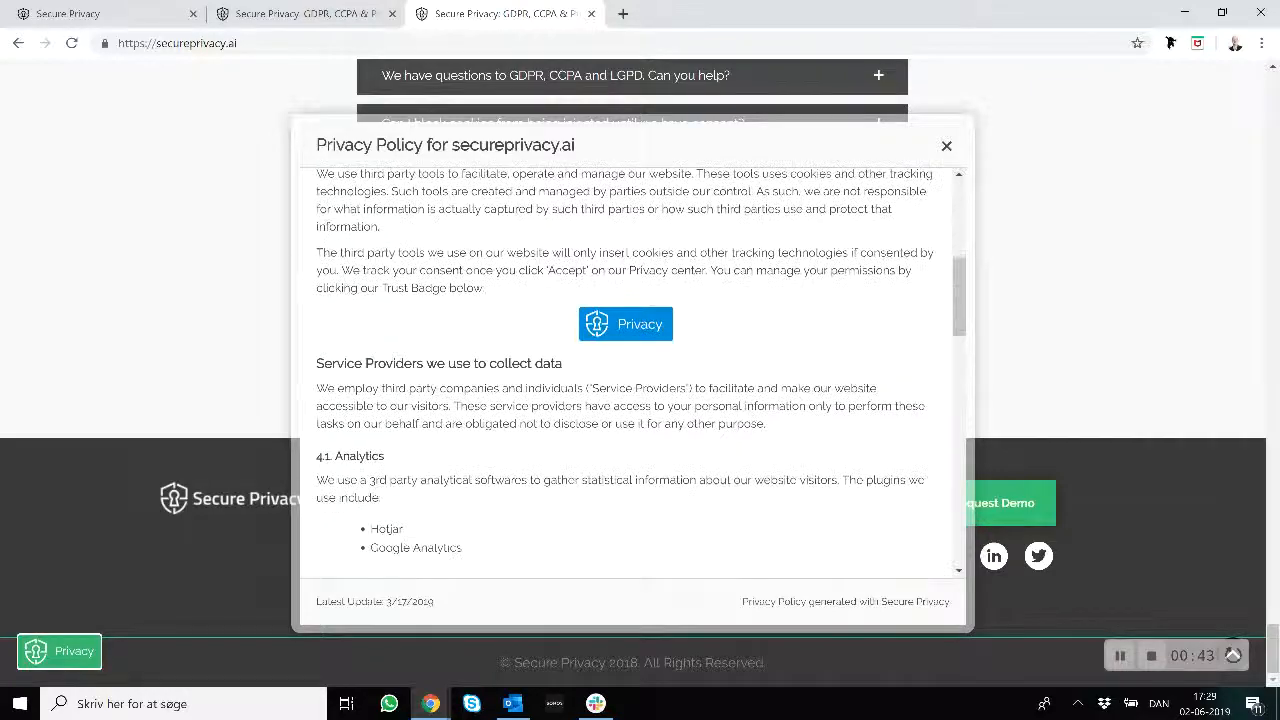
scroll("down", 3)
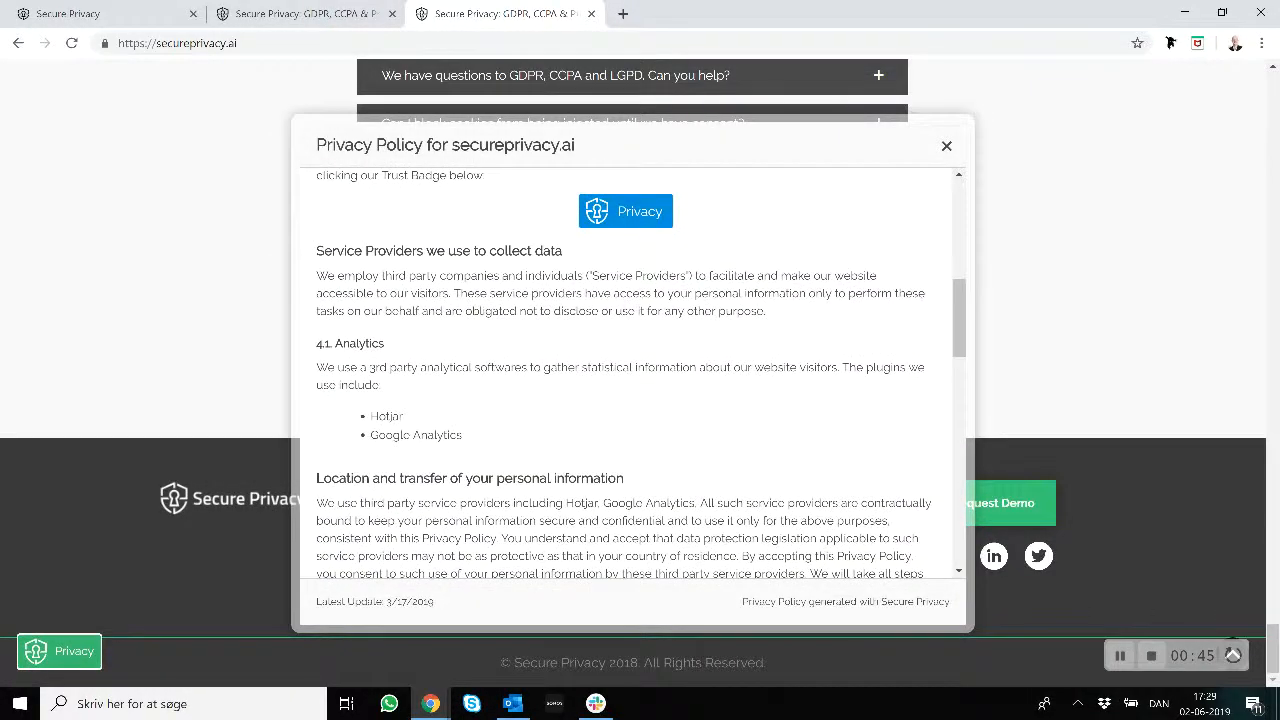
scroll("down", 3)
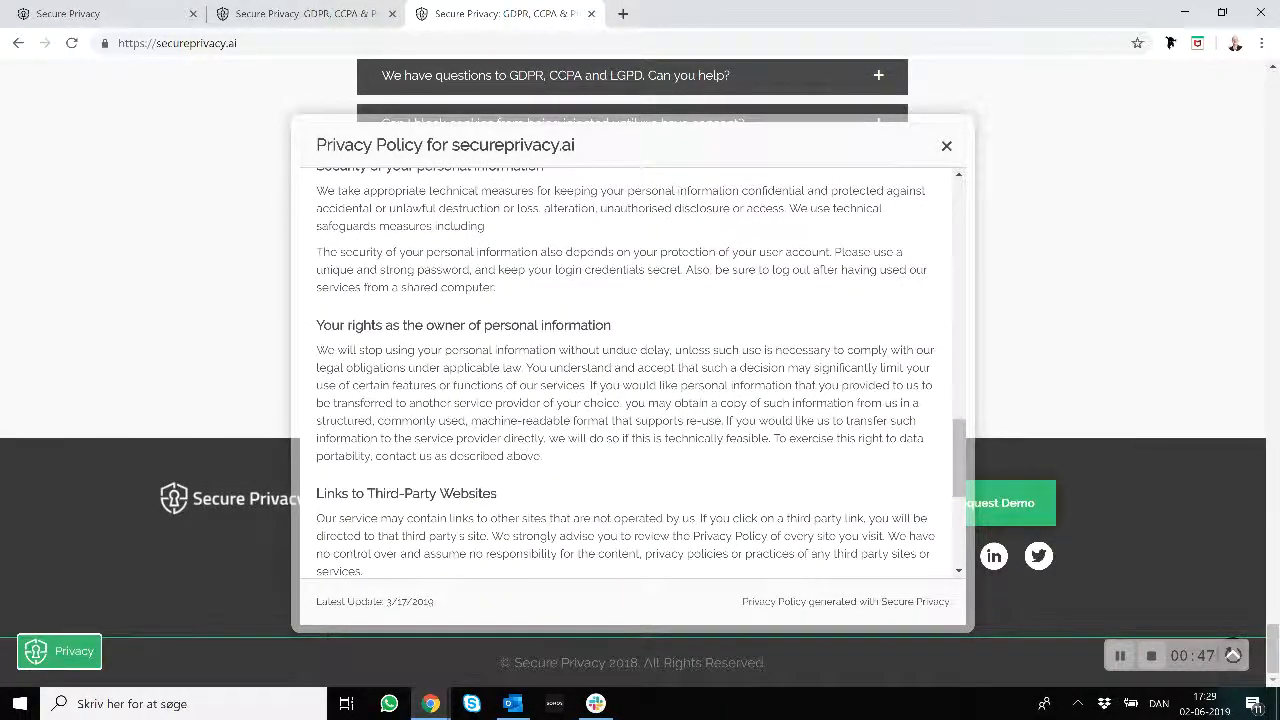
Close the popup and open the Privacy Policy Generator in the Secure Privacy app.
left_click(946, 145)
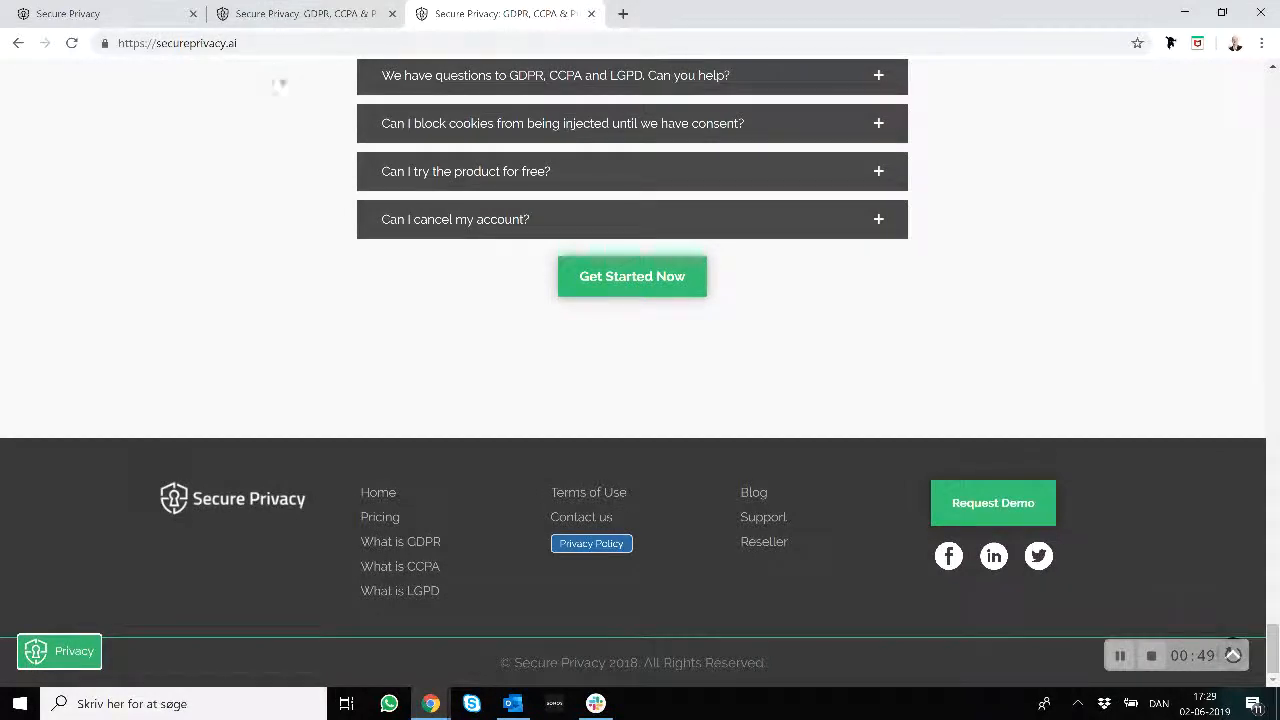
left_click(100, 13)
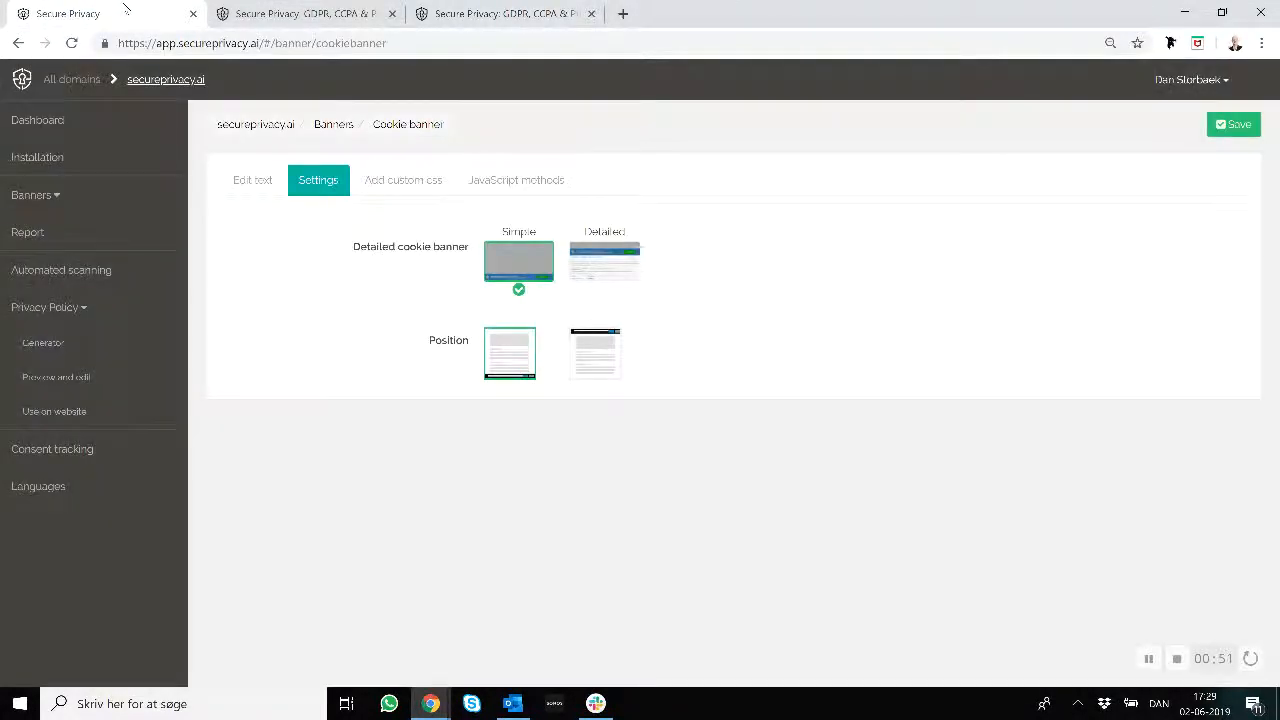
mouse_move(45, 307)
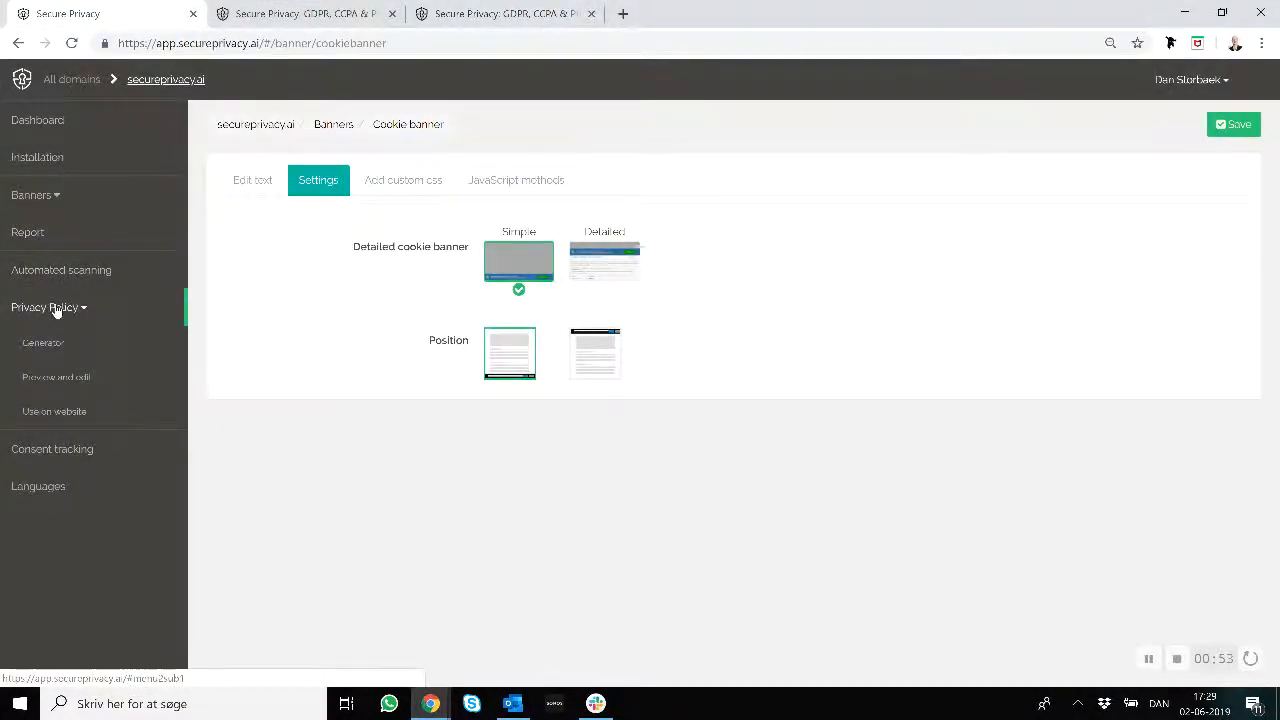
left_click(43, 343)
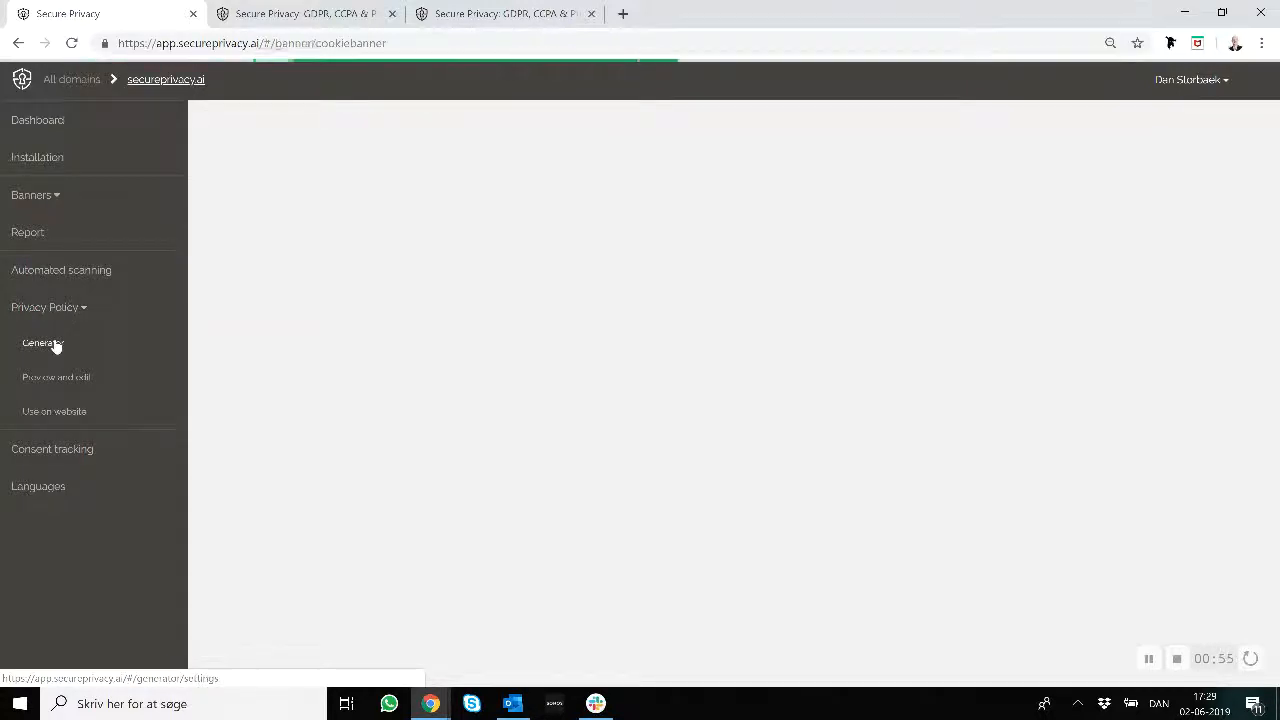
Accept the secureprivacy.ai website details and business information to generate the policy.
left_click(42, 343)
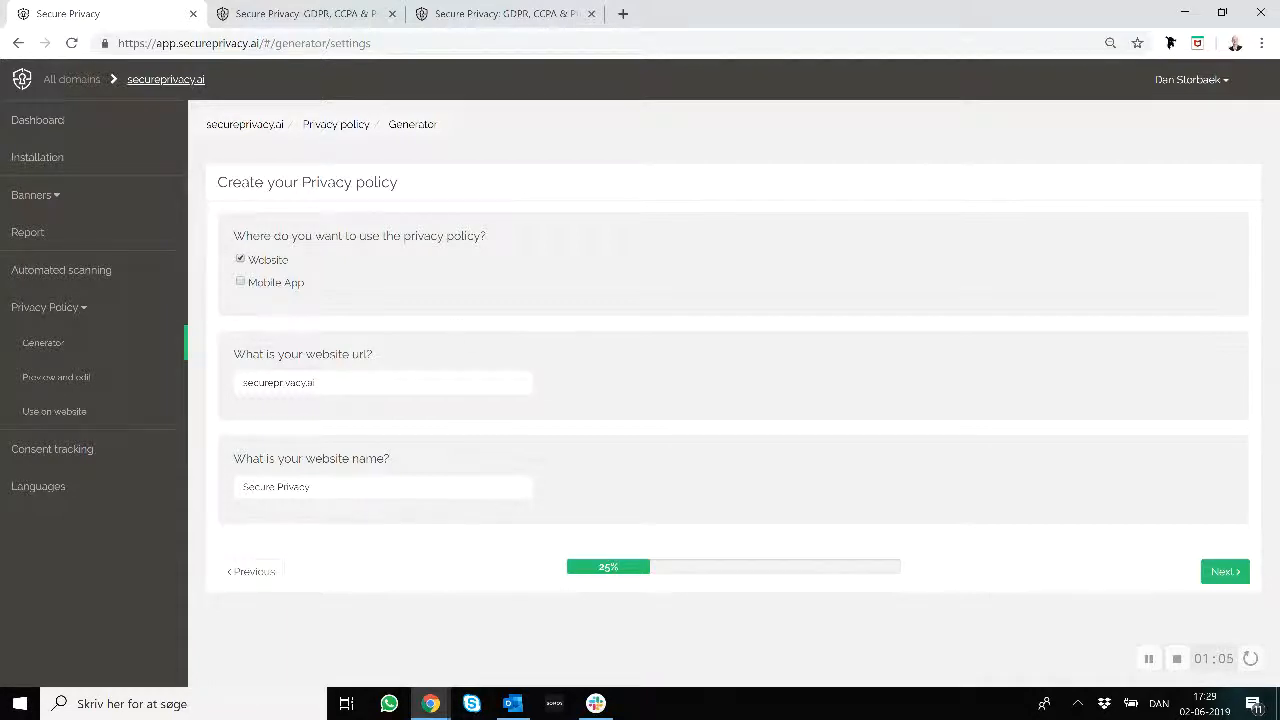
left_click(1224, 571)
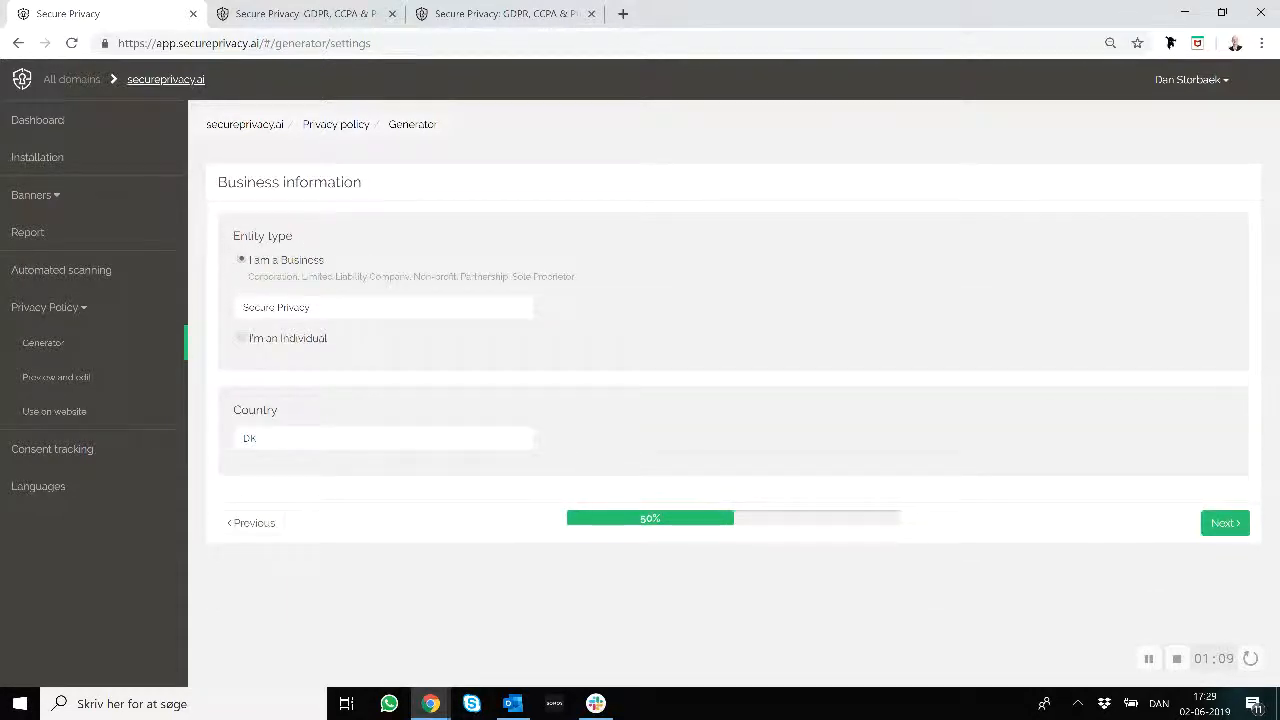
left_click(1225, 522)
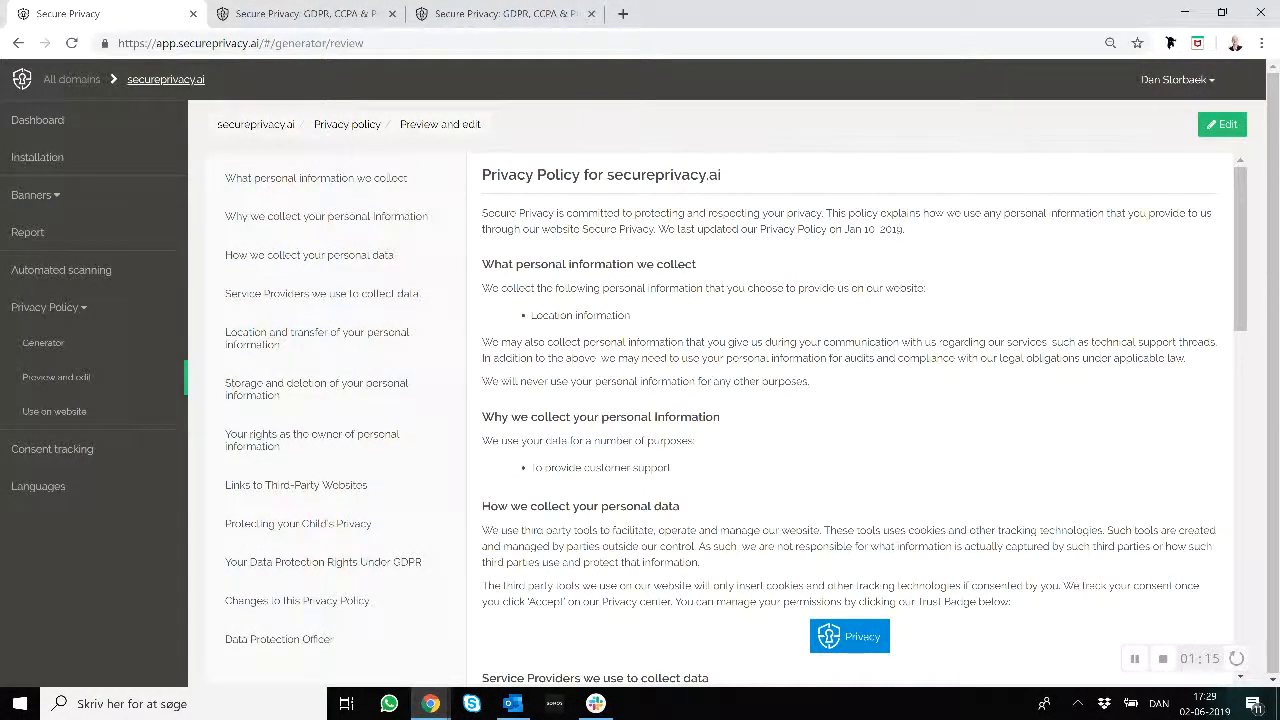
Browse the policy from the 'Why we collect your personal Information' section, then go to Use on website.
left_click(329, 215)
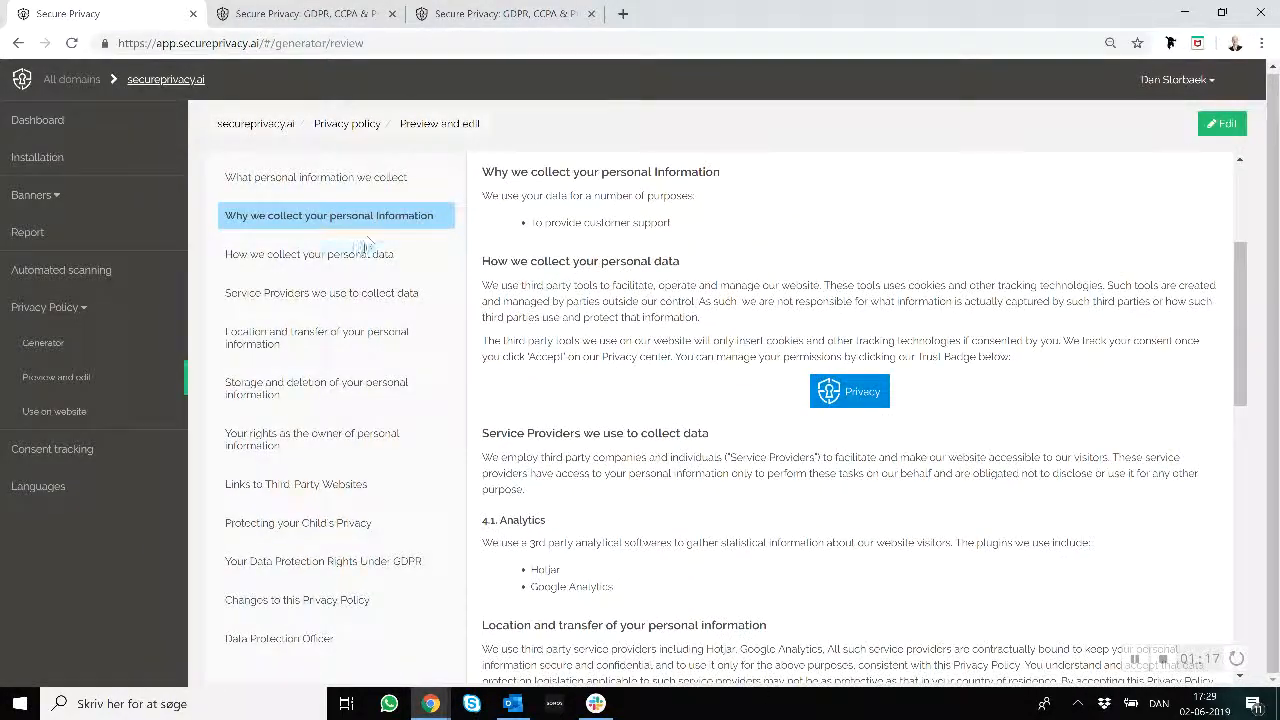
scroll("down", 3)
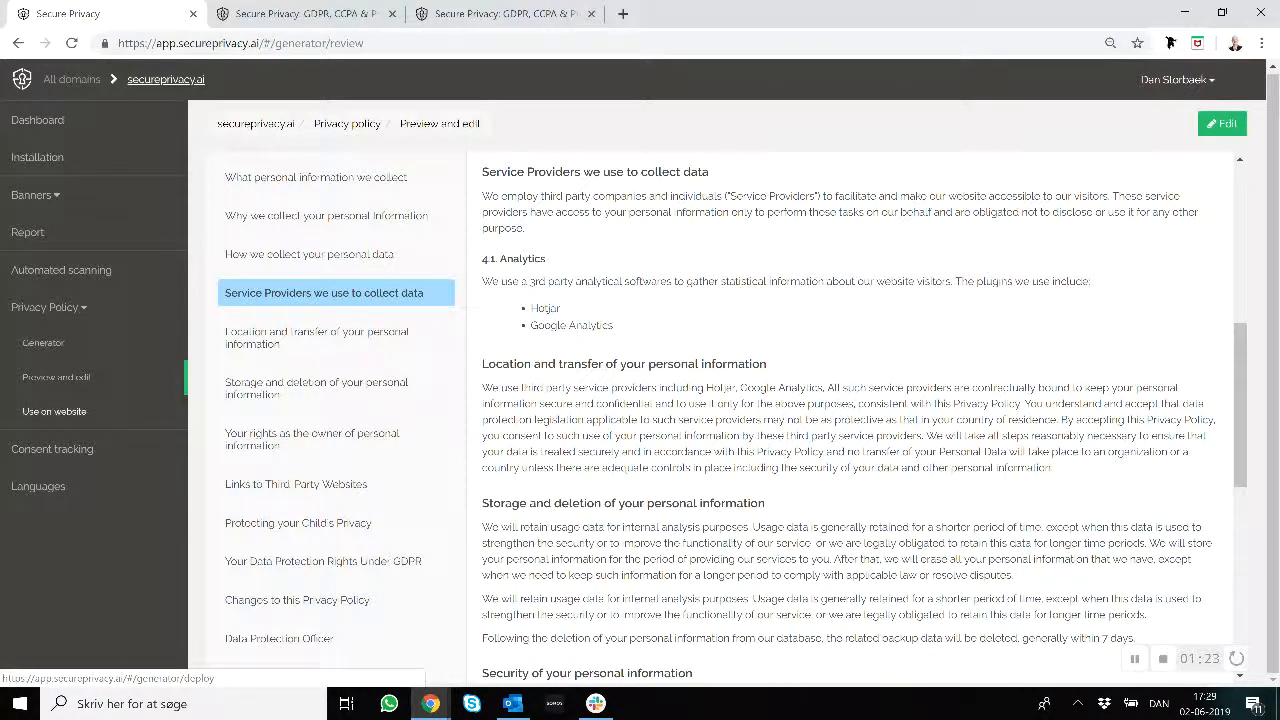
left_click(54, 411)
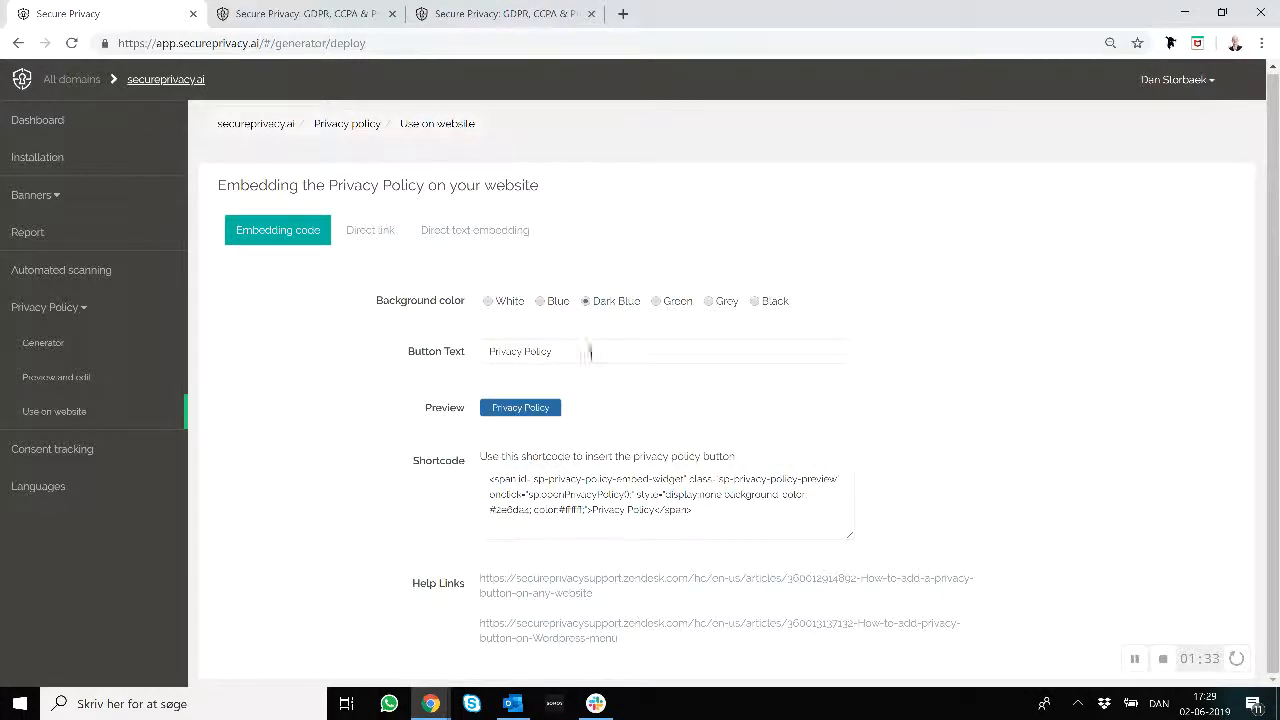
Make the policy button background green, view the Direct link and Direct text codes, then return to preview.
left_click(656, 301)
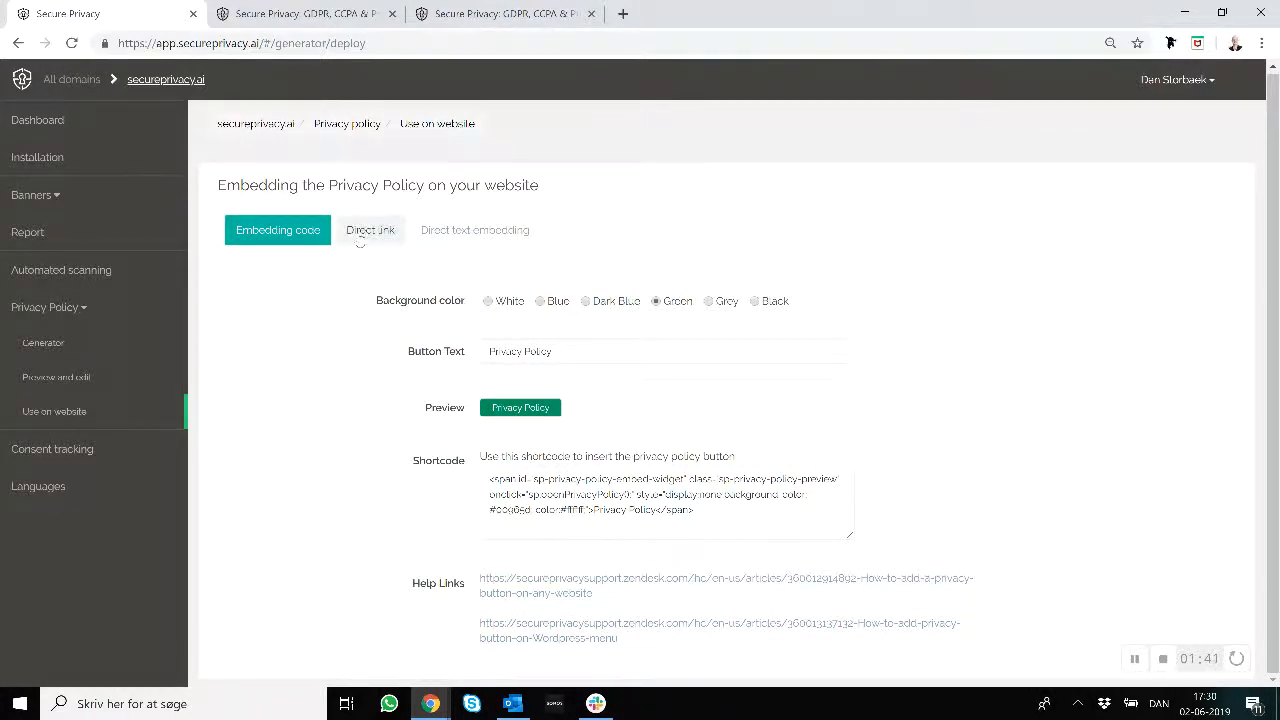
left_click(370, 229)
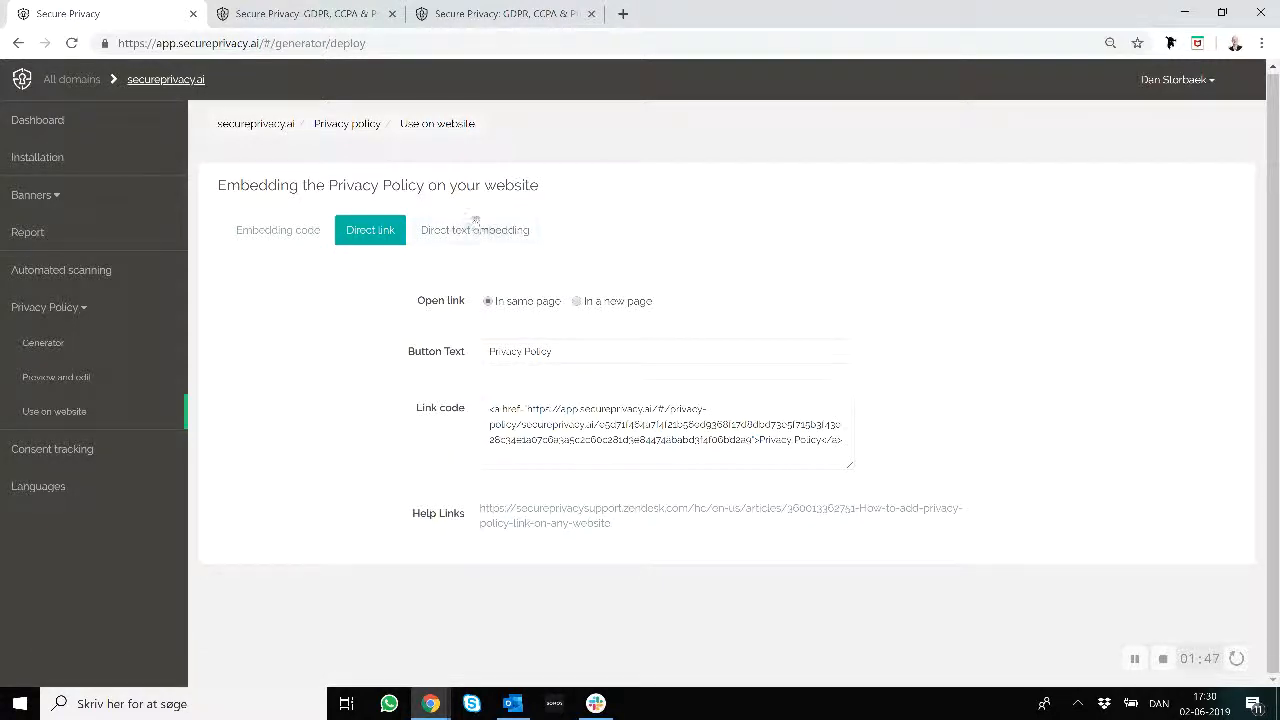
left_click(474, 229)
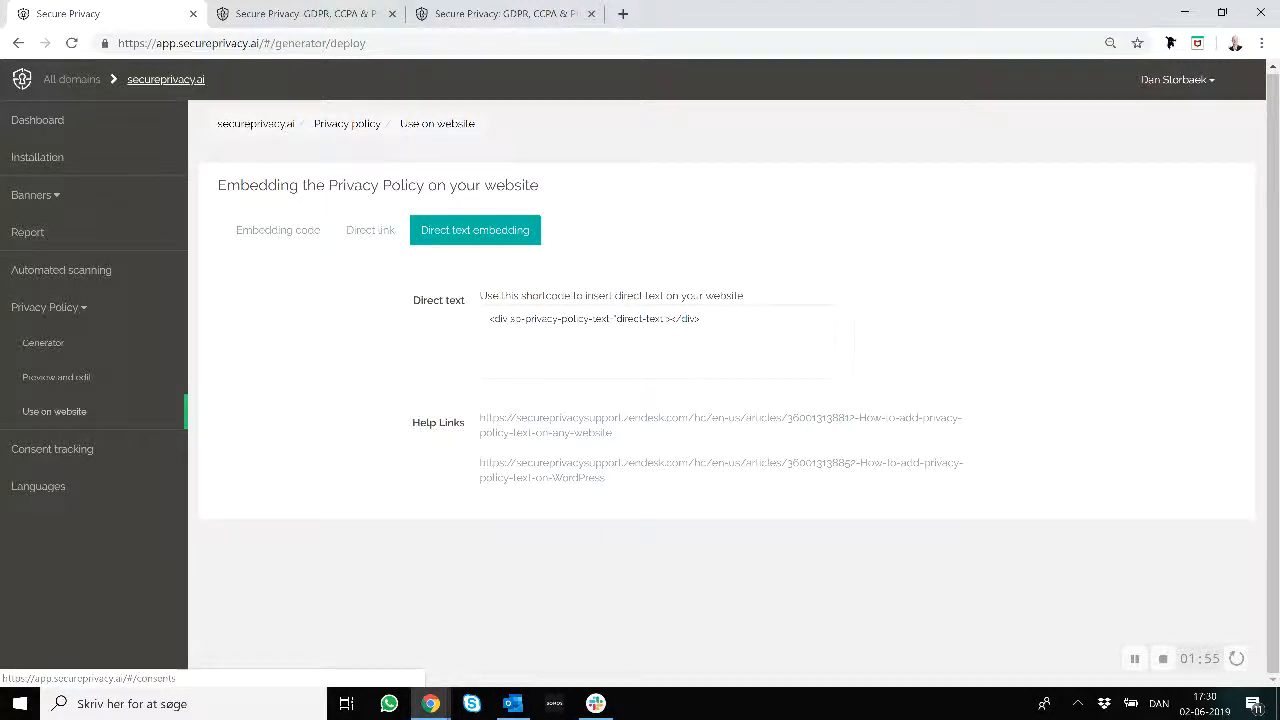
left_click(56, 377)
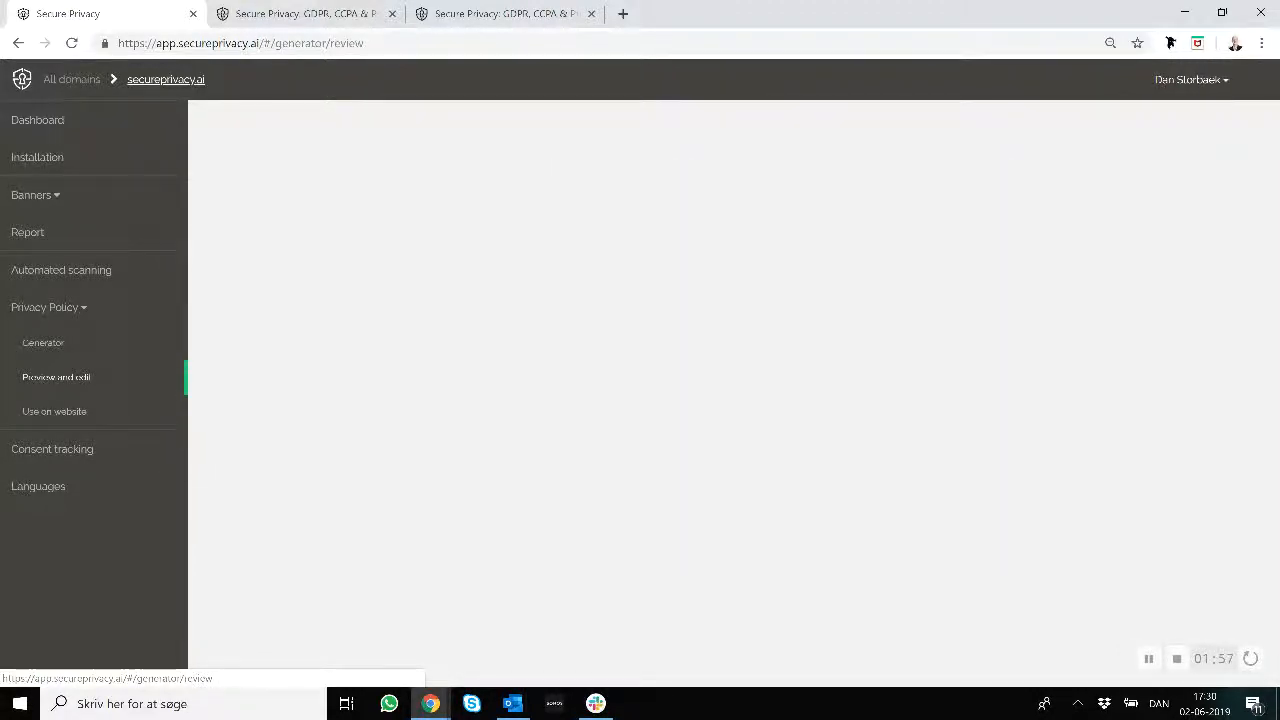